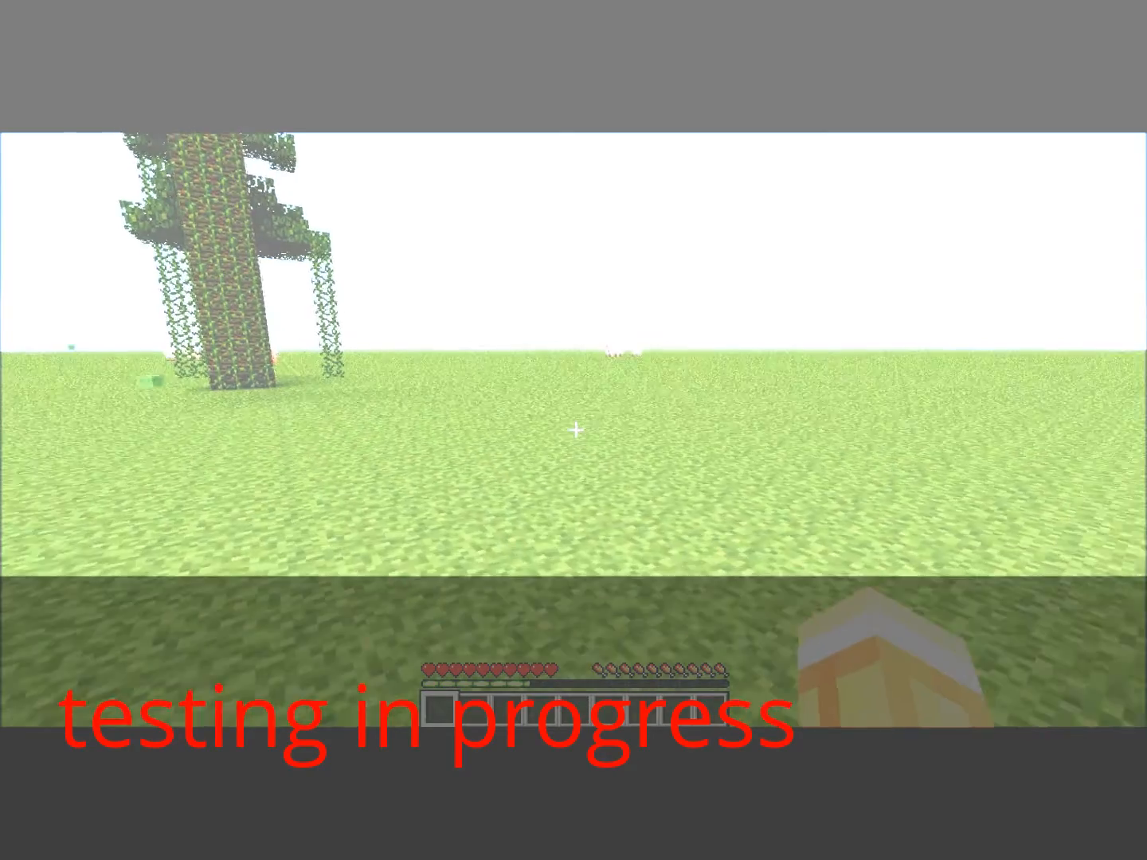
pyautogui.moveTo(574, 430)
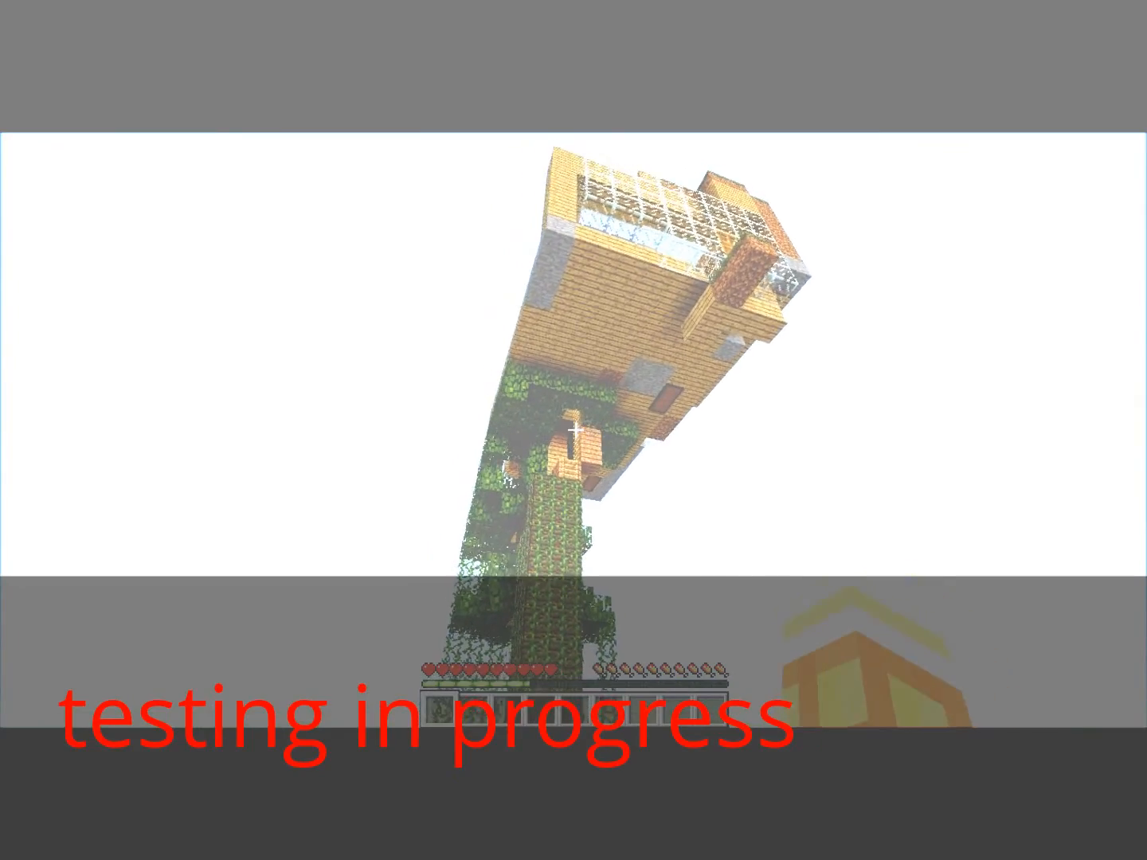
pyautogui.moveTo(573, 430)
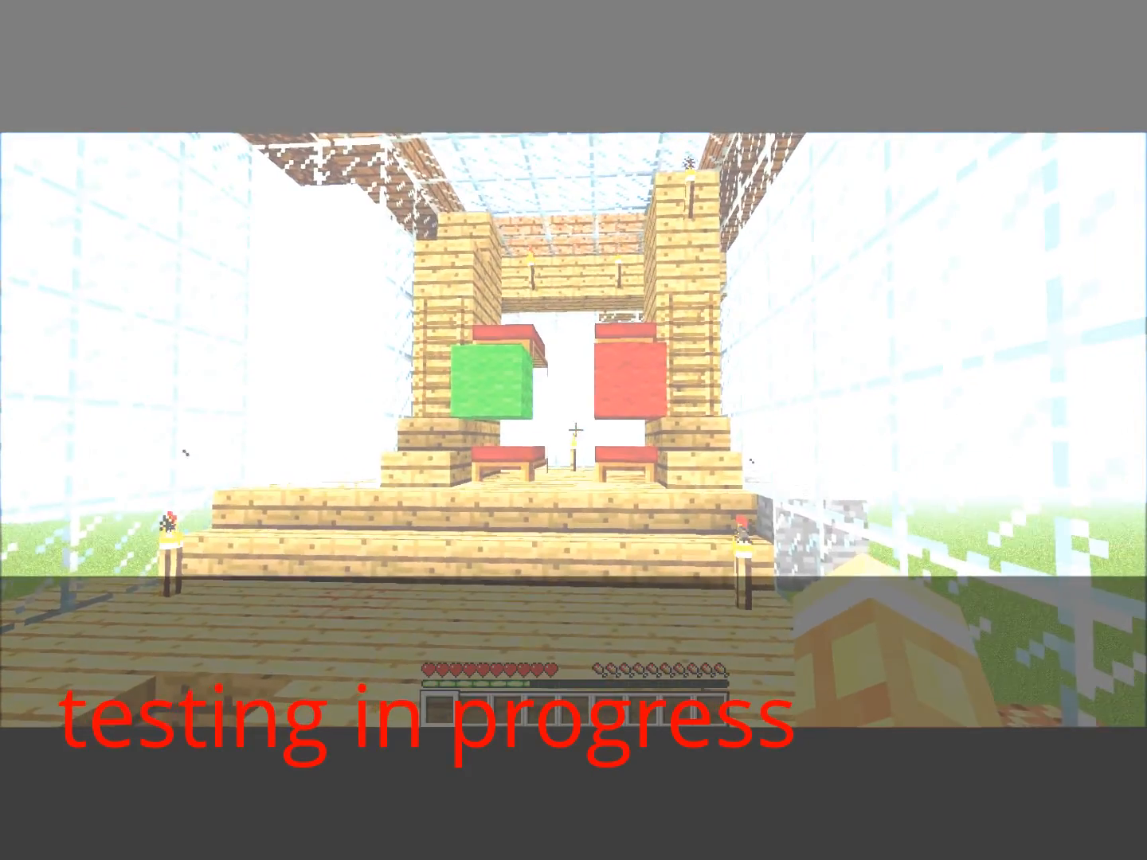
pyautogui.moveTo(573, 430)
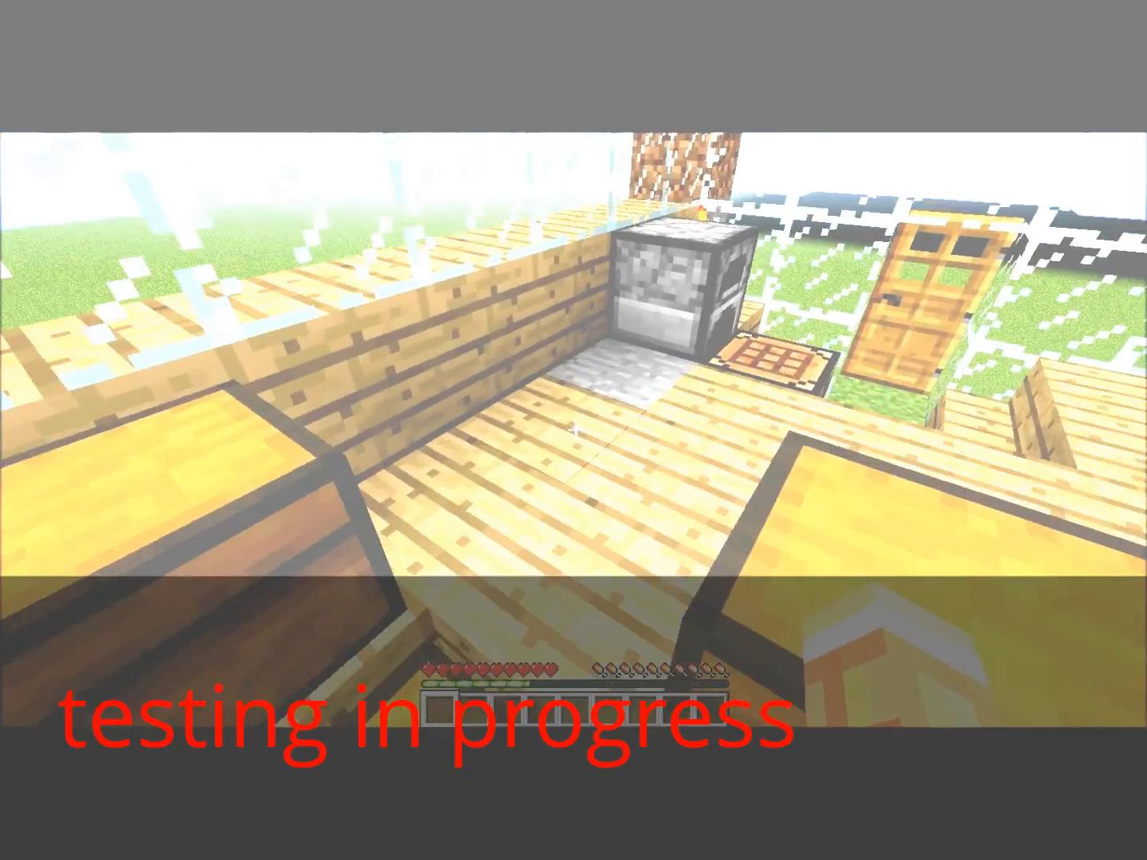
pyautogui.moveTo(573, 430)
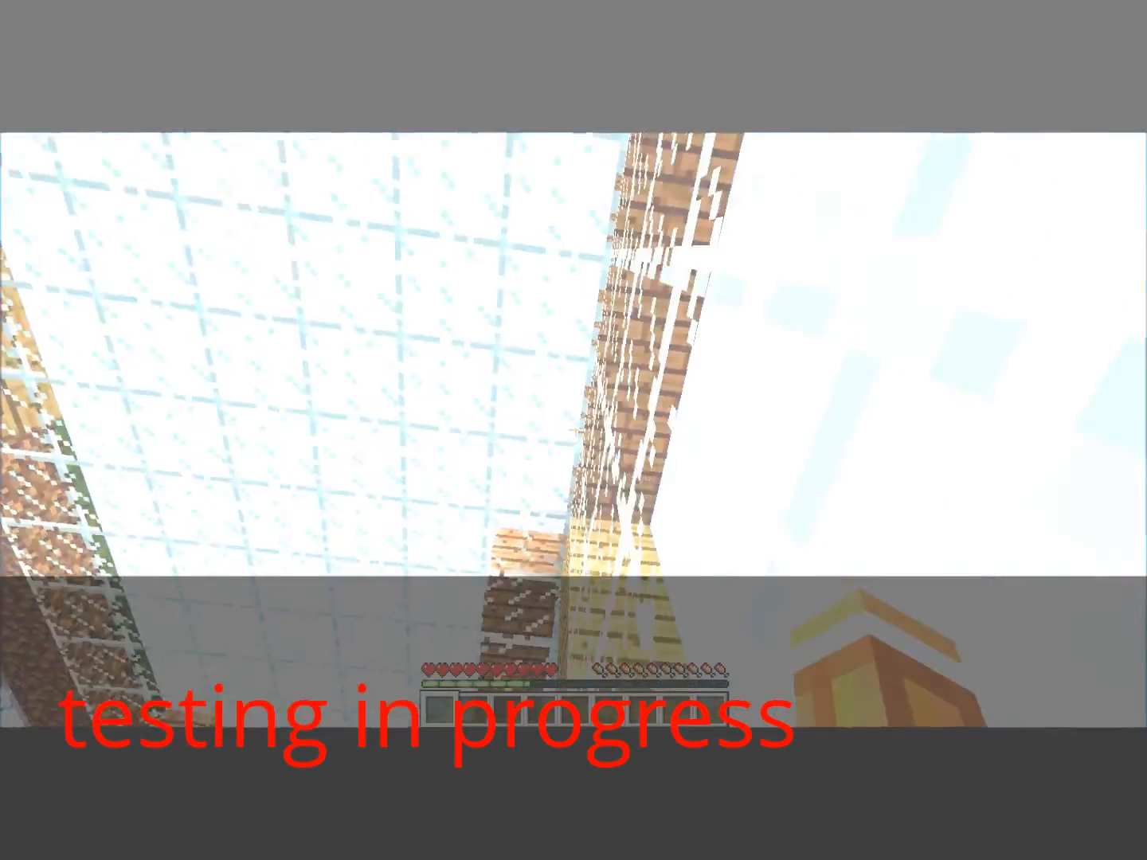
pyautogui.moveTo(574, 430)
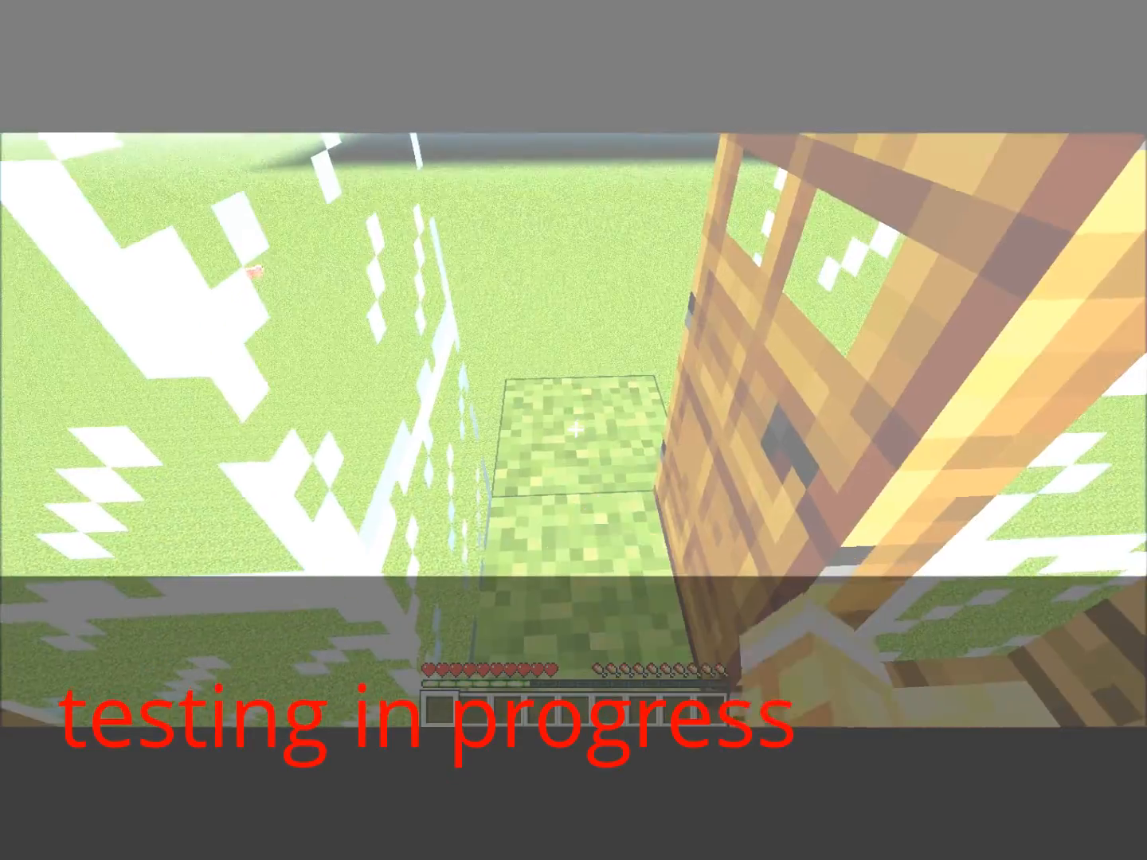
pyautogui.moveTo(574, 430)
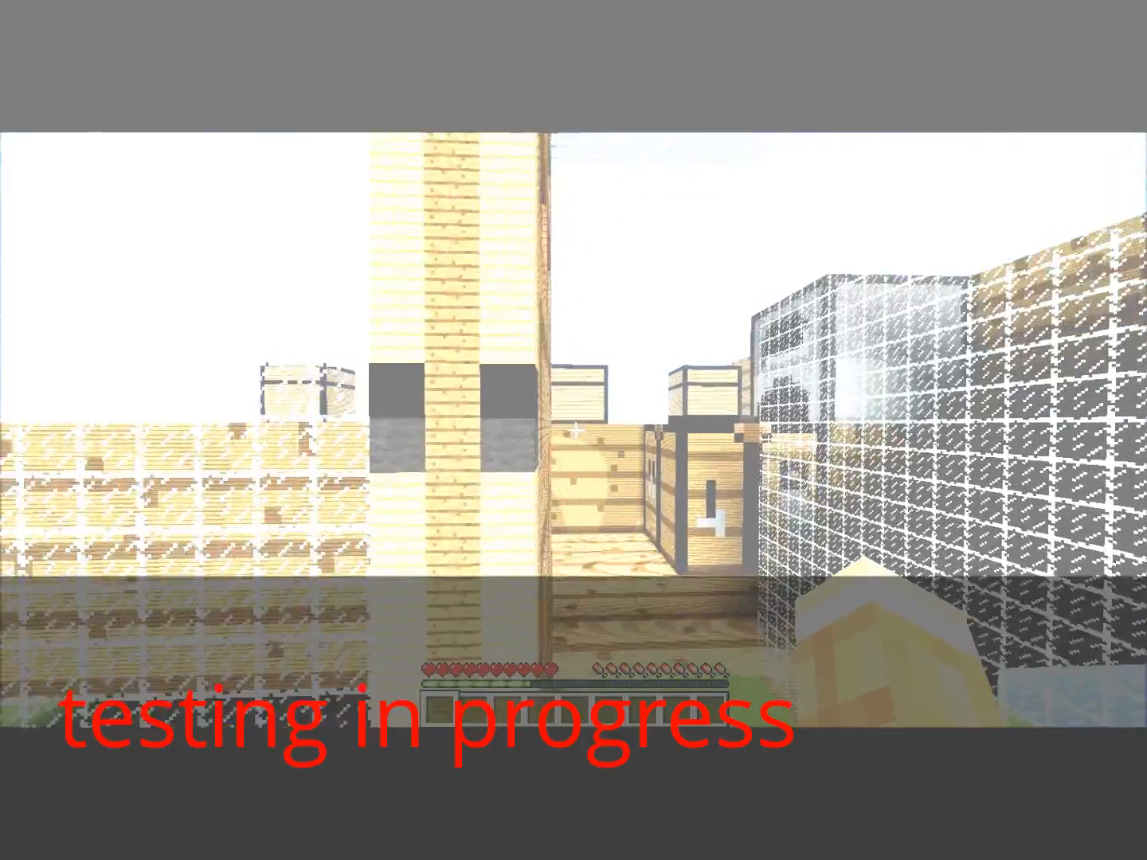
pyautogui.moveTo(573, 430)
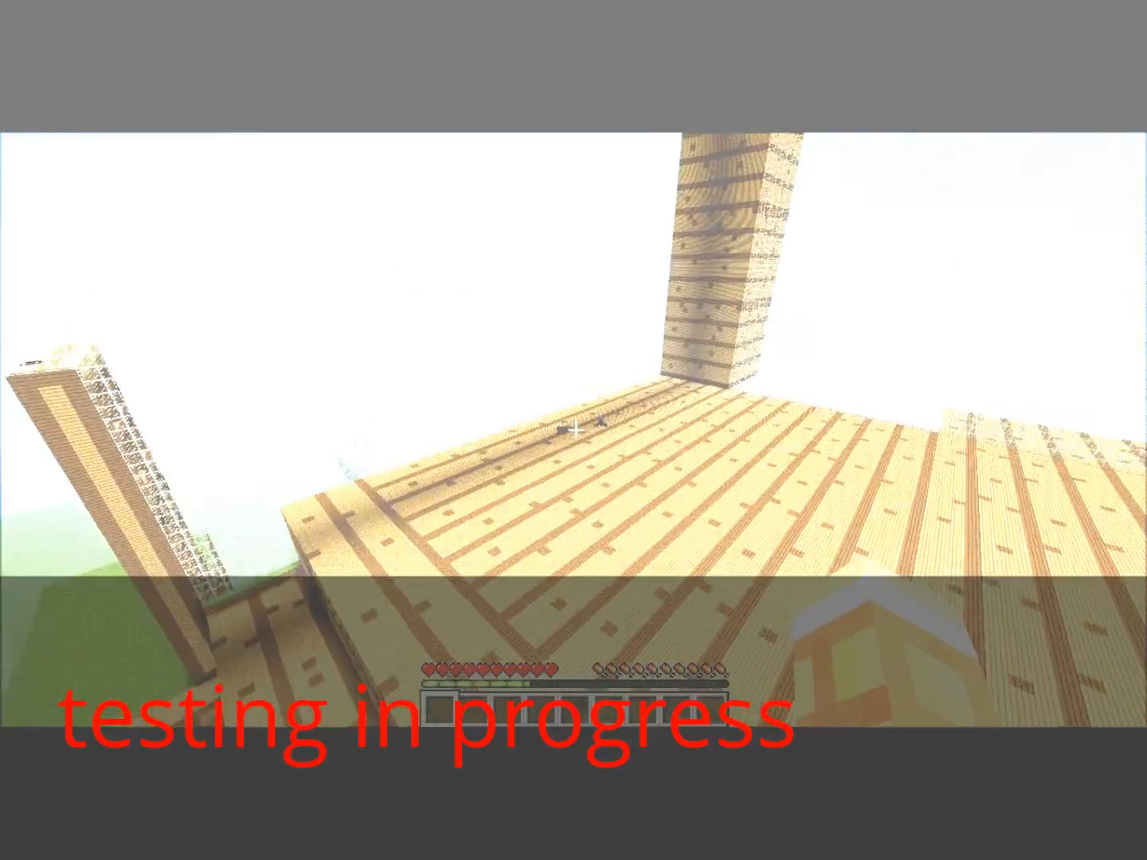
pyautogui.moveTo(573, 430)
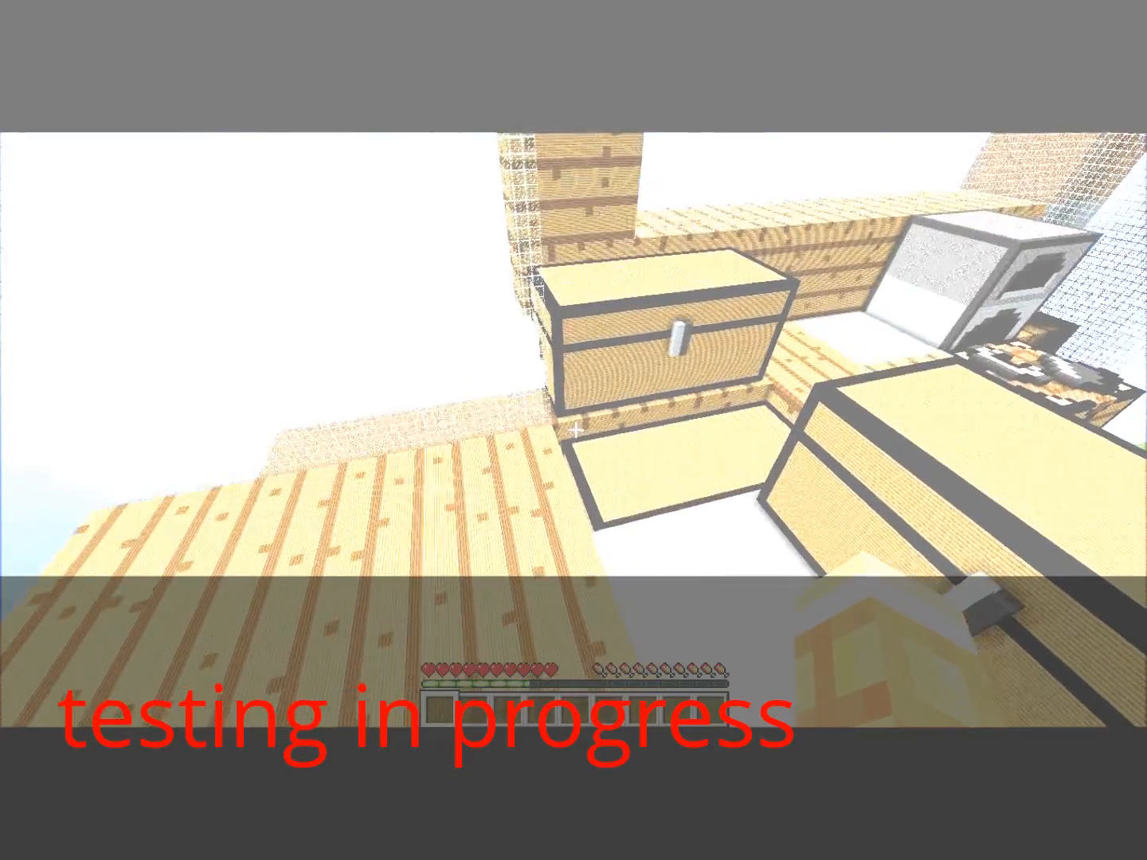
pyautogui.moveTo(574, 430)
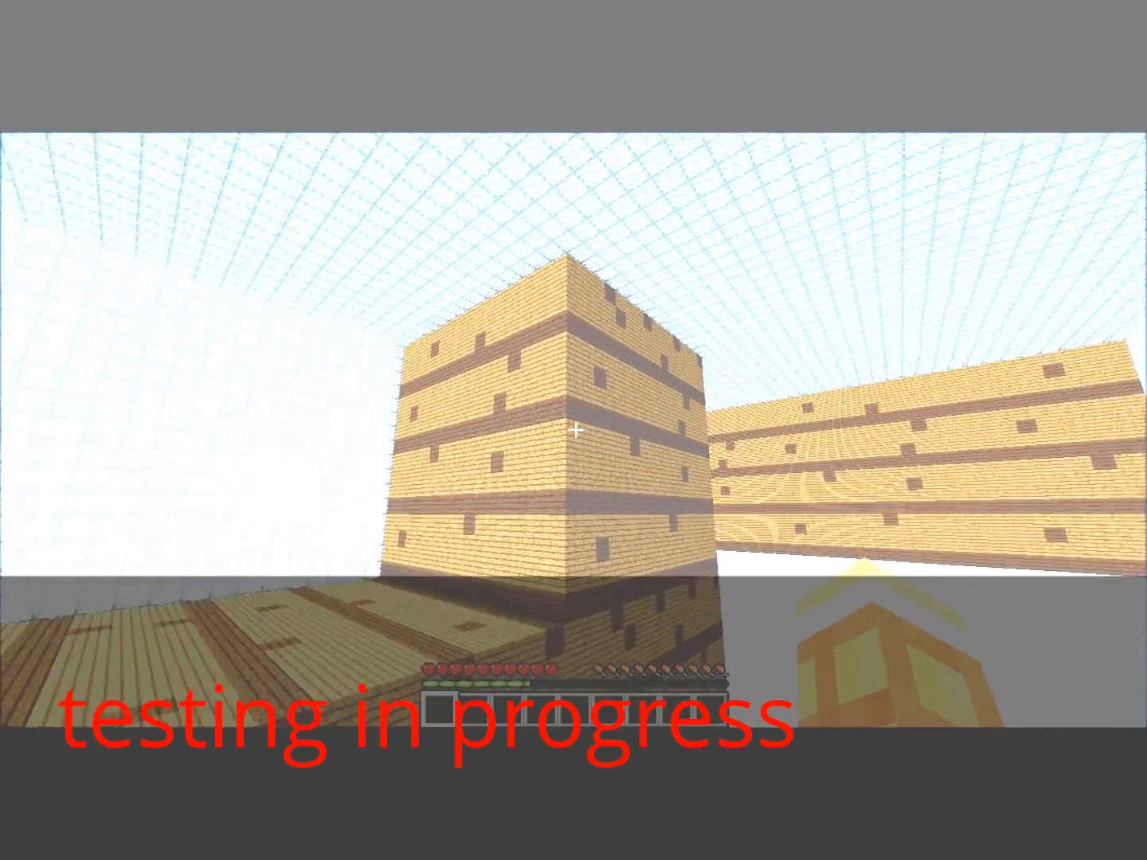
pyautogui.moveTo(574, 434)
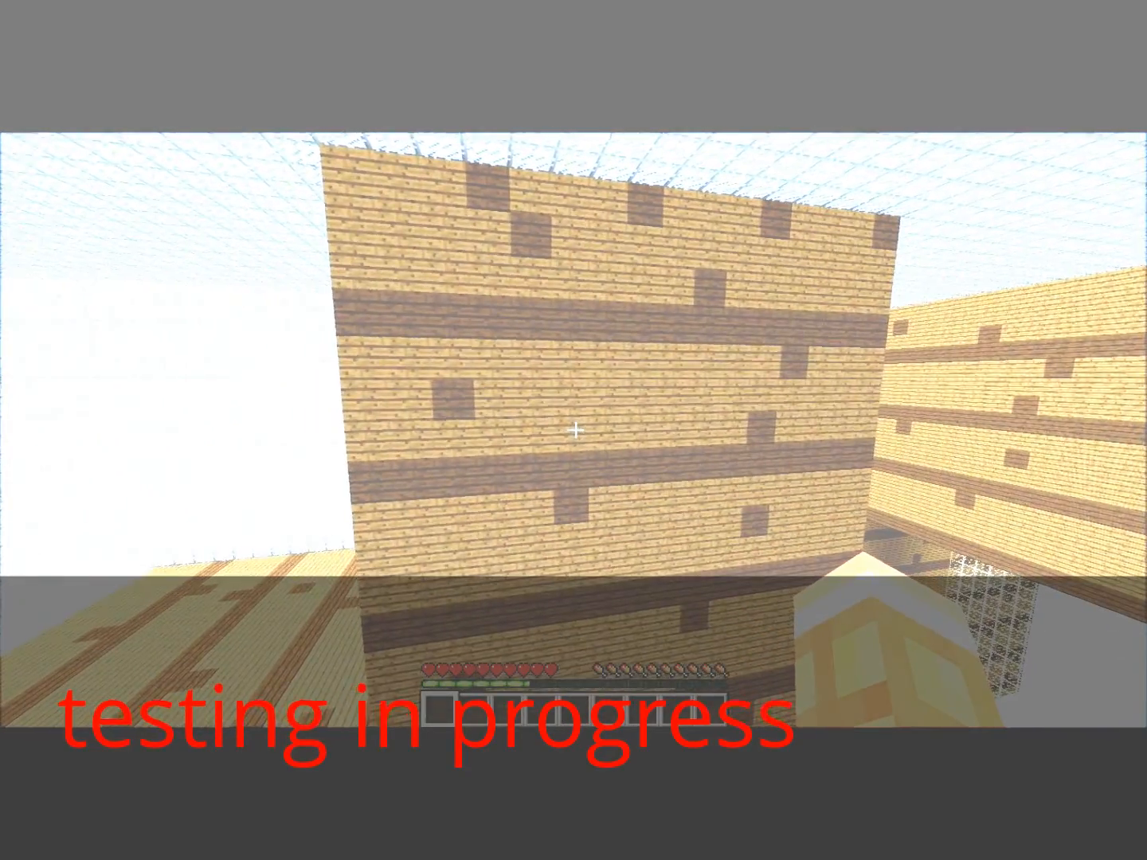
pyautogui.moveTo(573, 434)
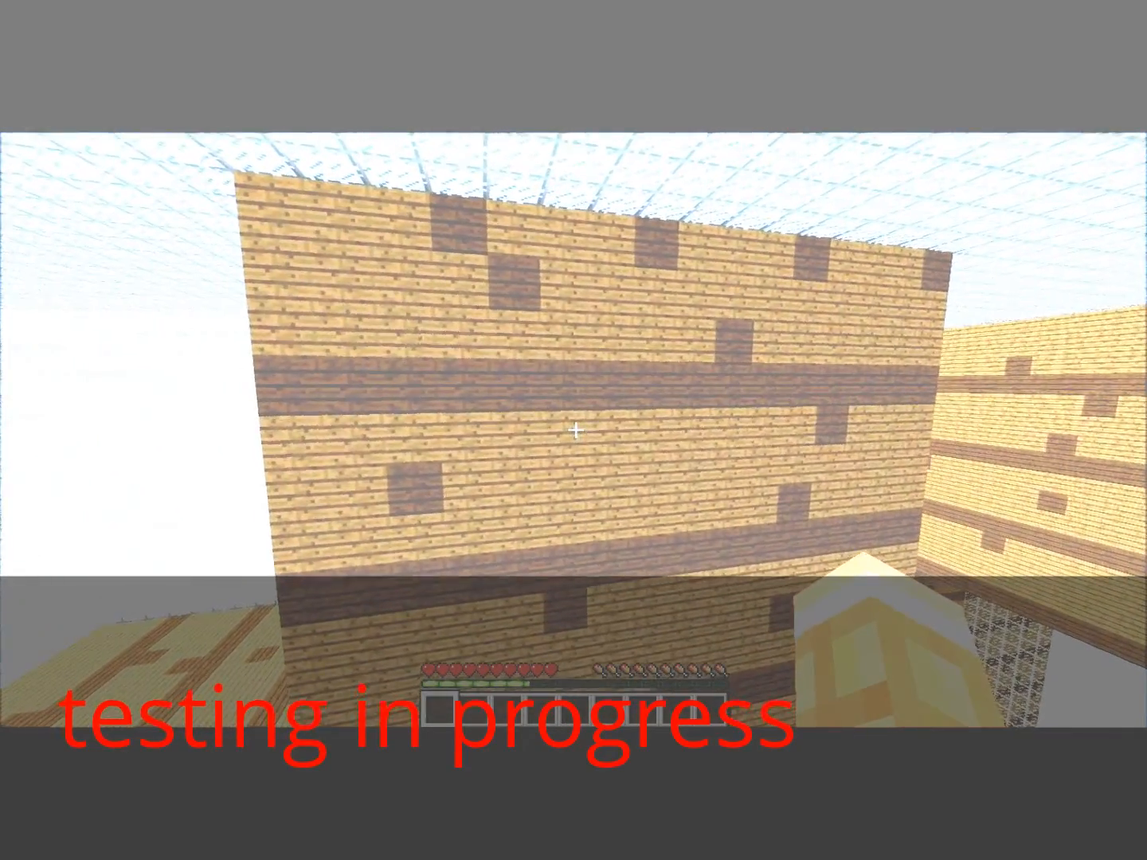
pyautogui.moveTo(573, 430)
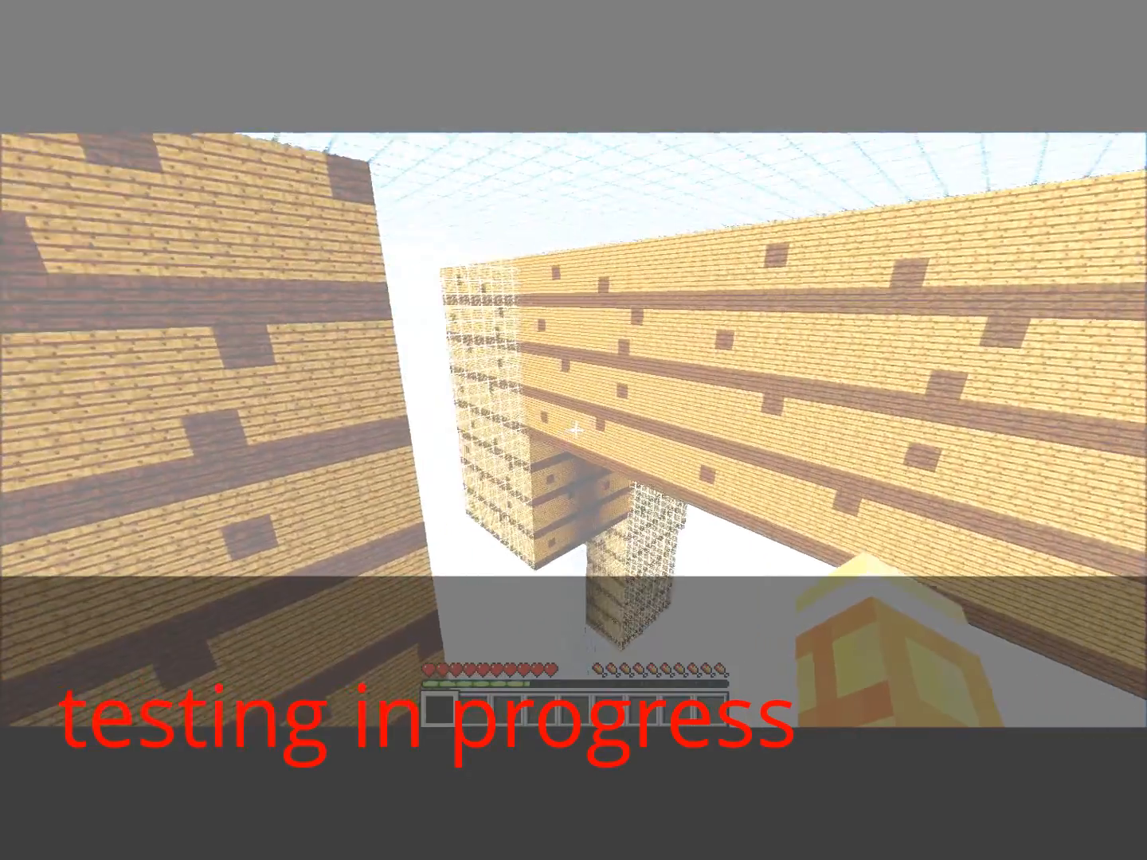
pyautogui.moveTo(573, 430)
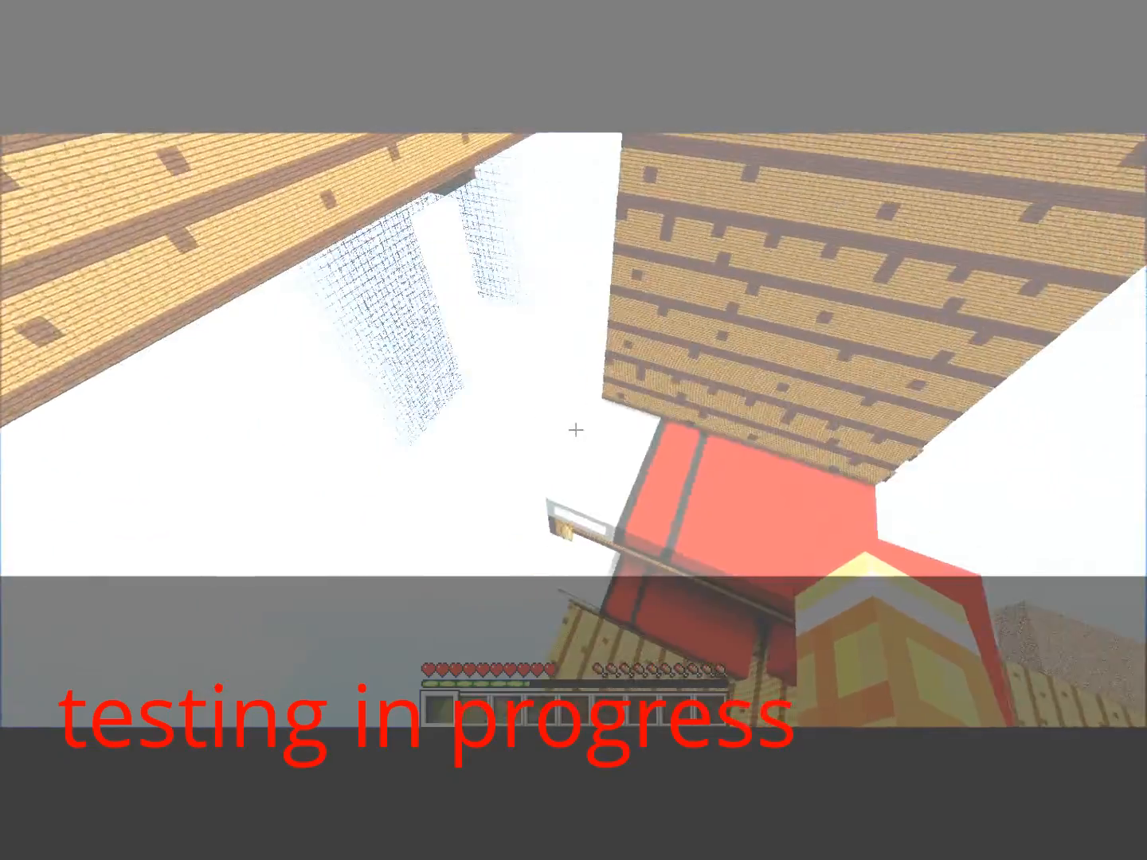
pyautogui.moveTo(573, 429)
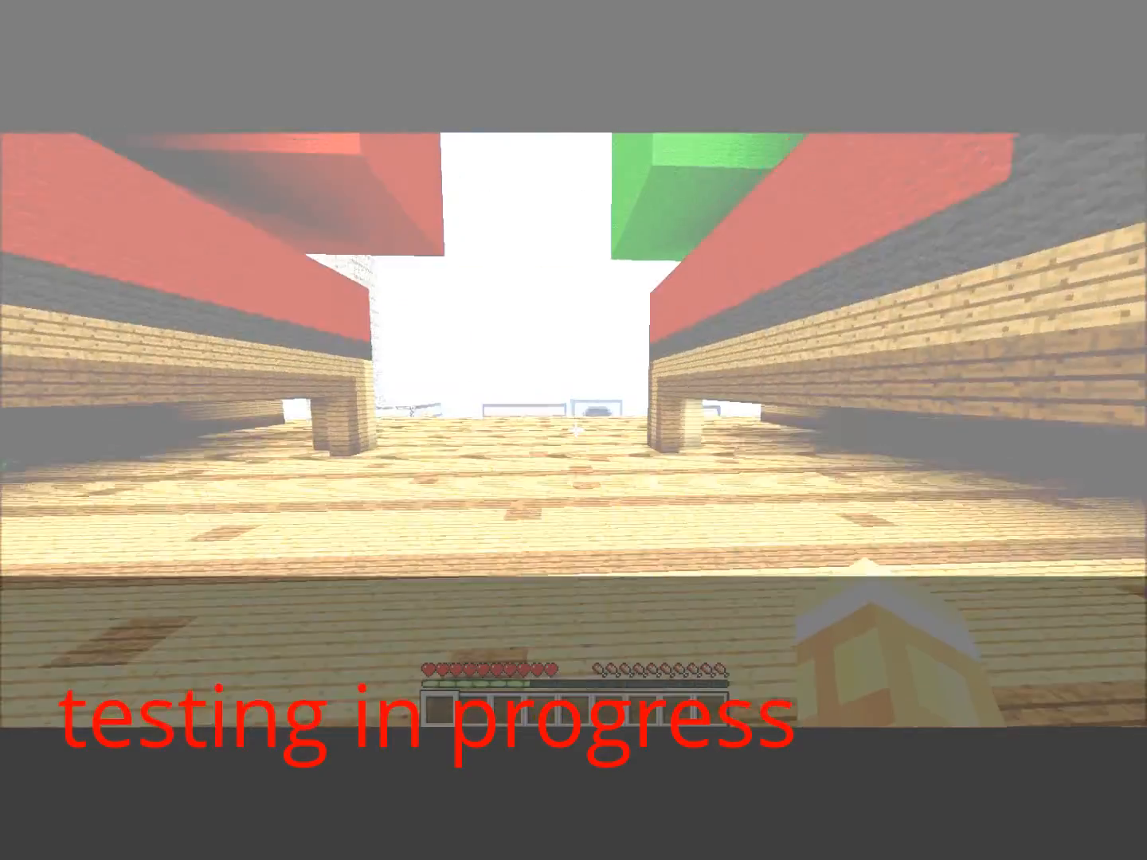
pyautogui.moveTo(573, 430)
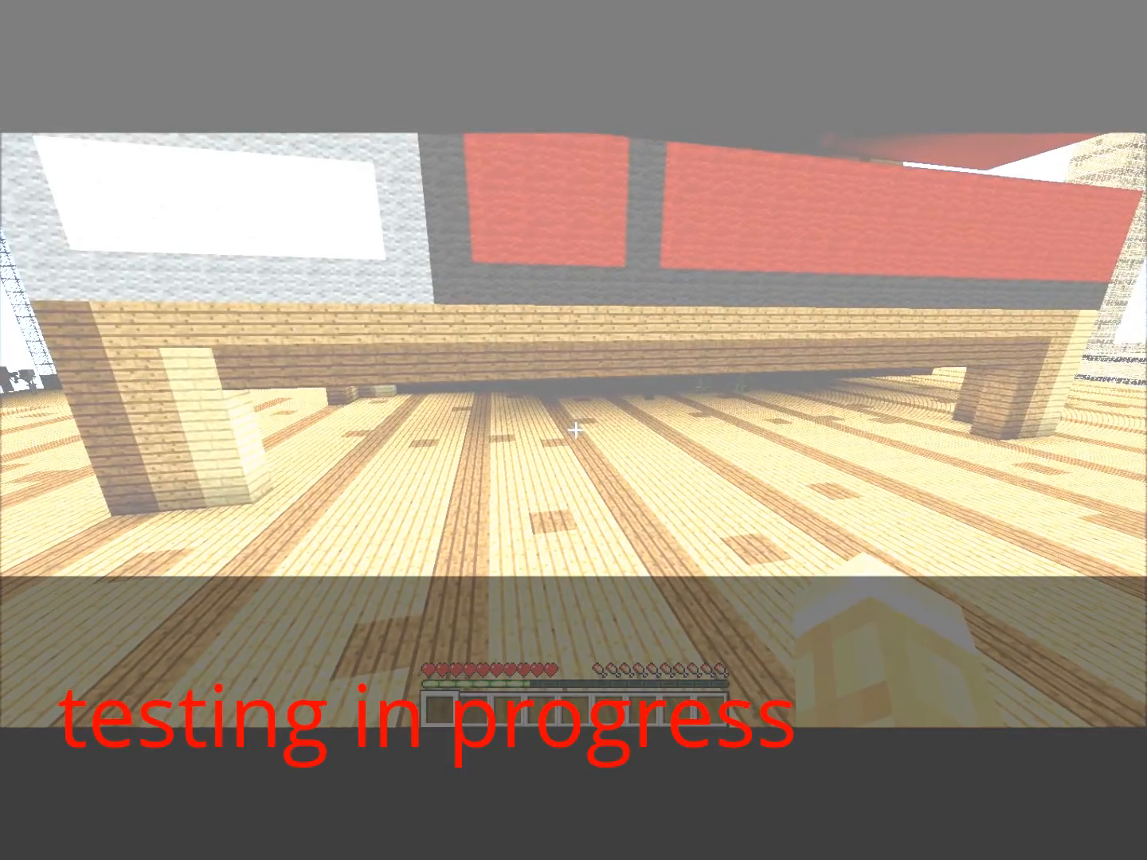
pyautogui.moveTo(573, 430)
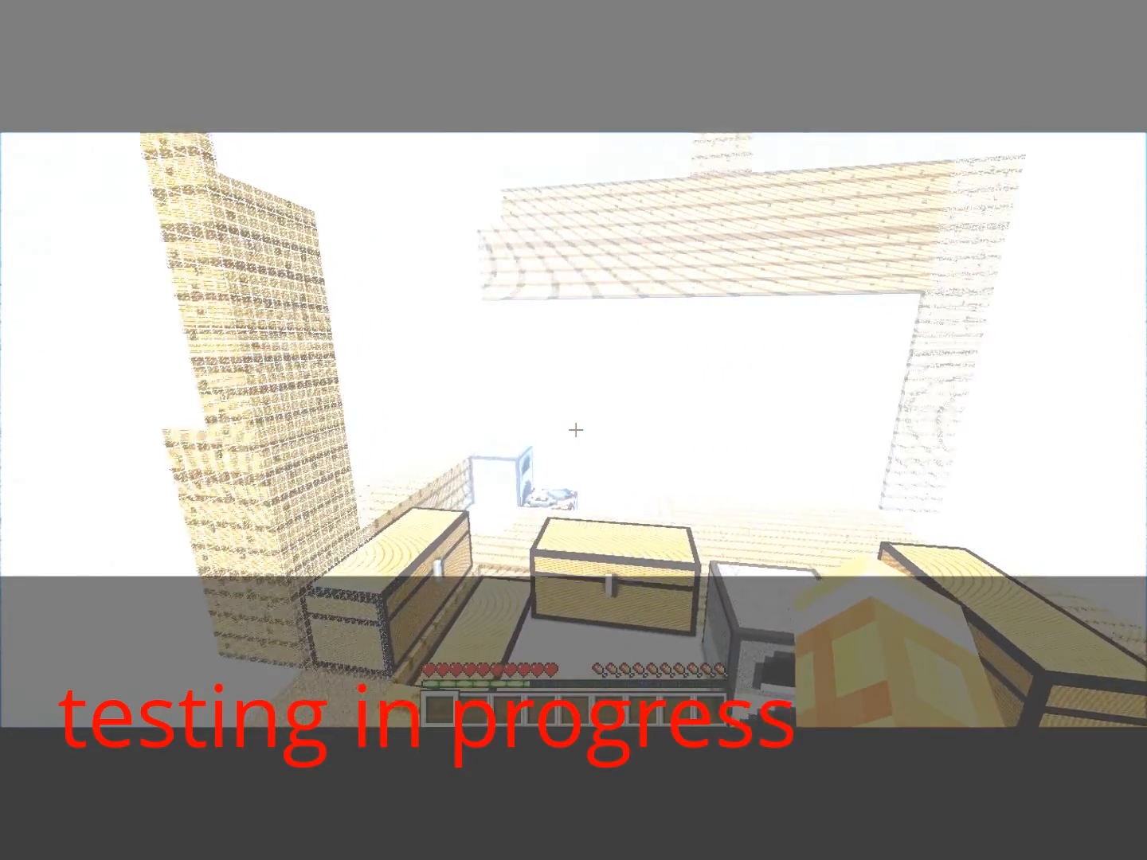
pyautogui.moveTo(573, 430)
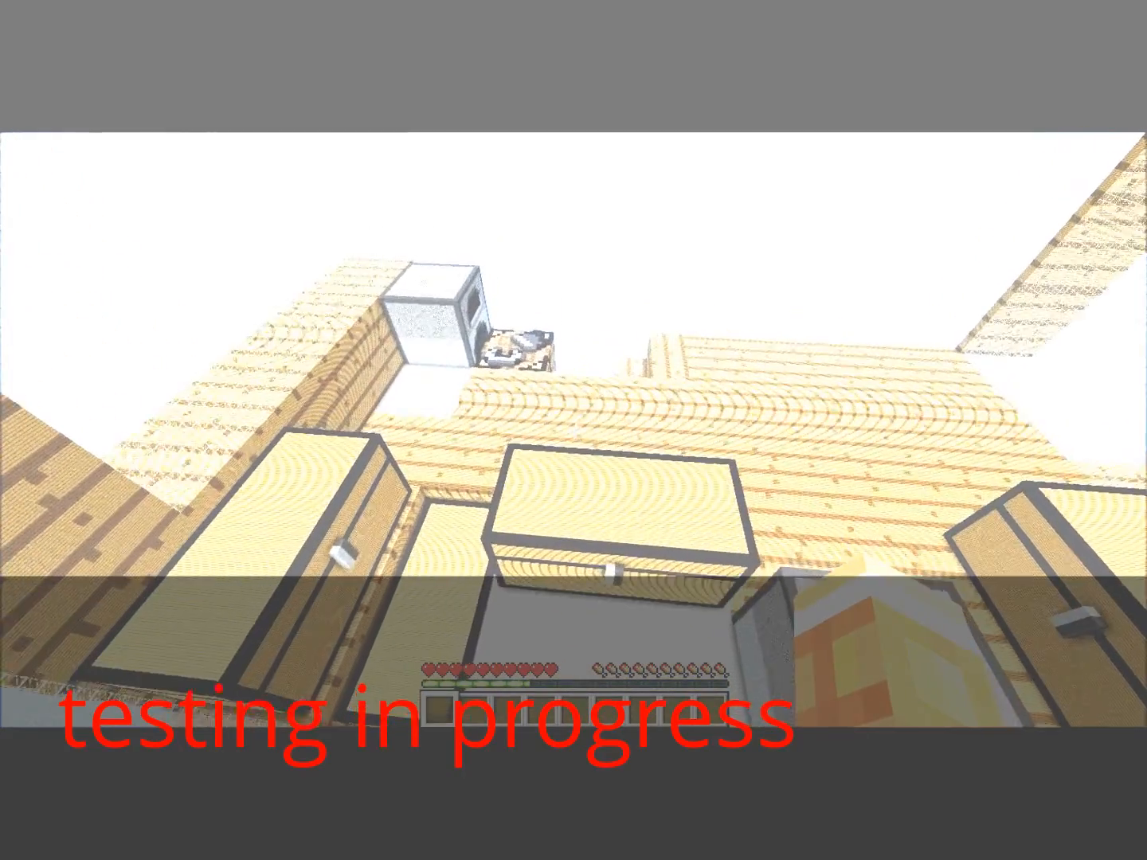
pyautogui.moveTo(573, 430)
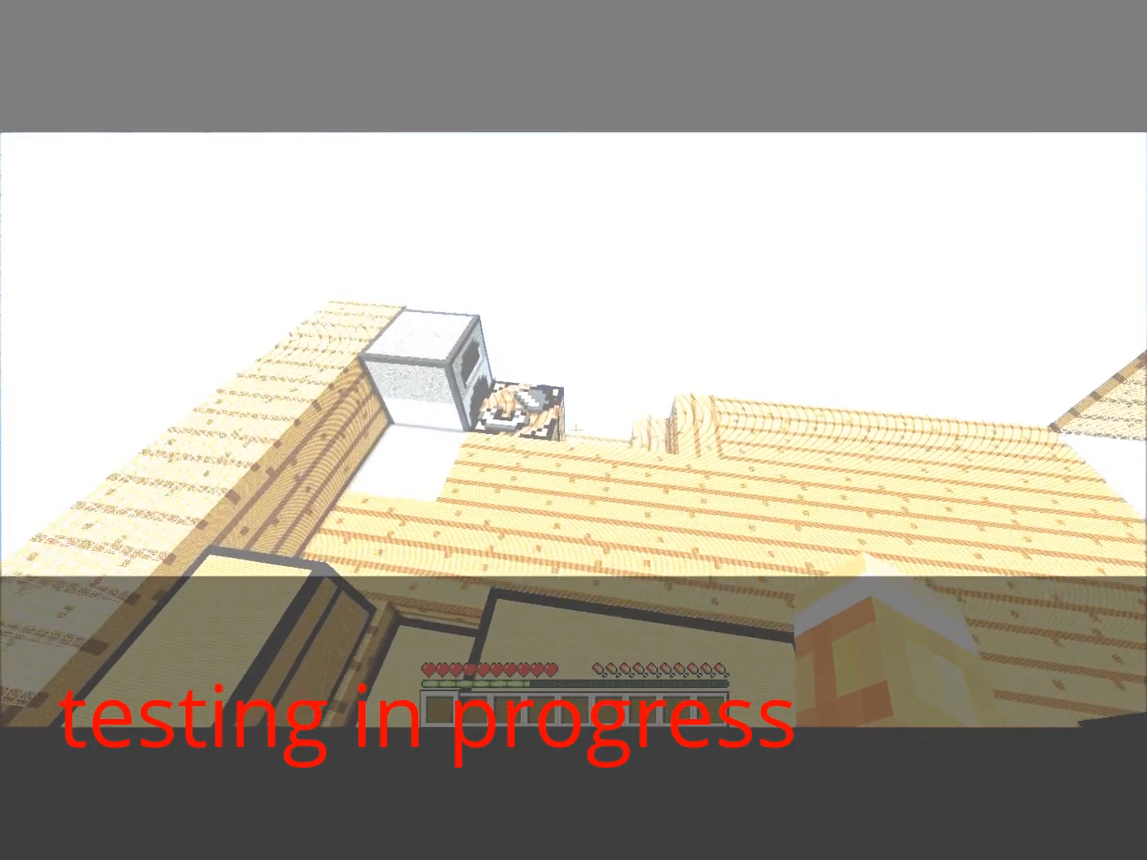
pyautogui.moveTo(573, 430)
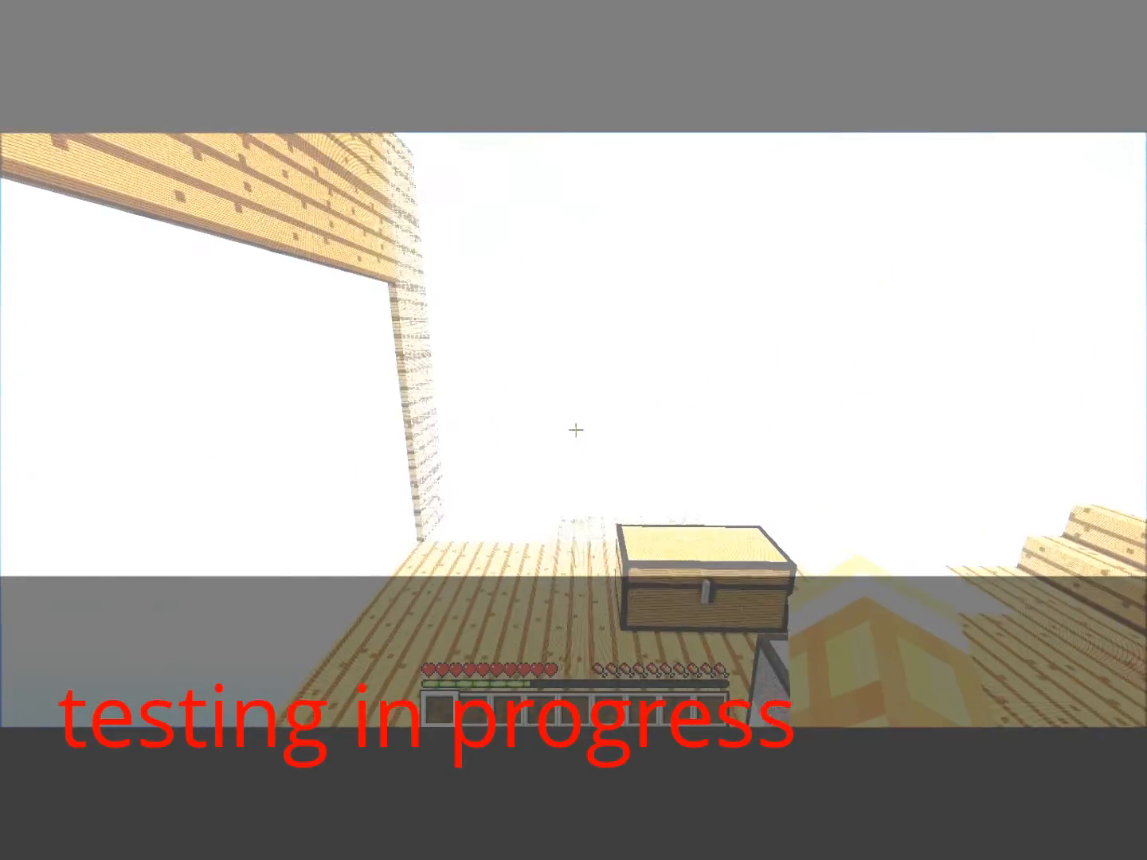
pyautogui.moveTo(573, 430)
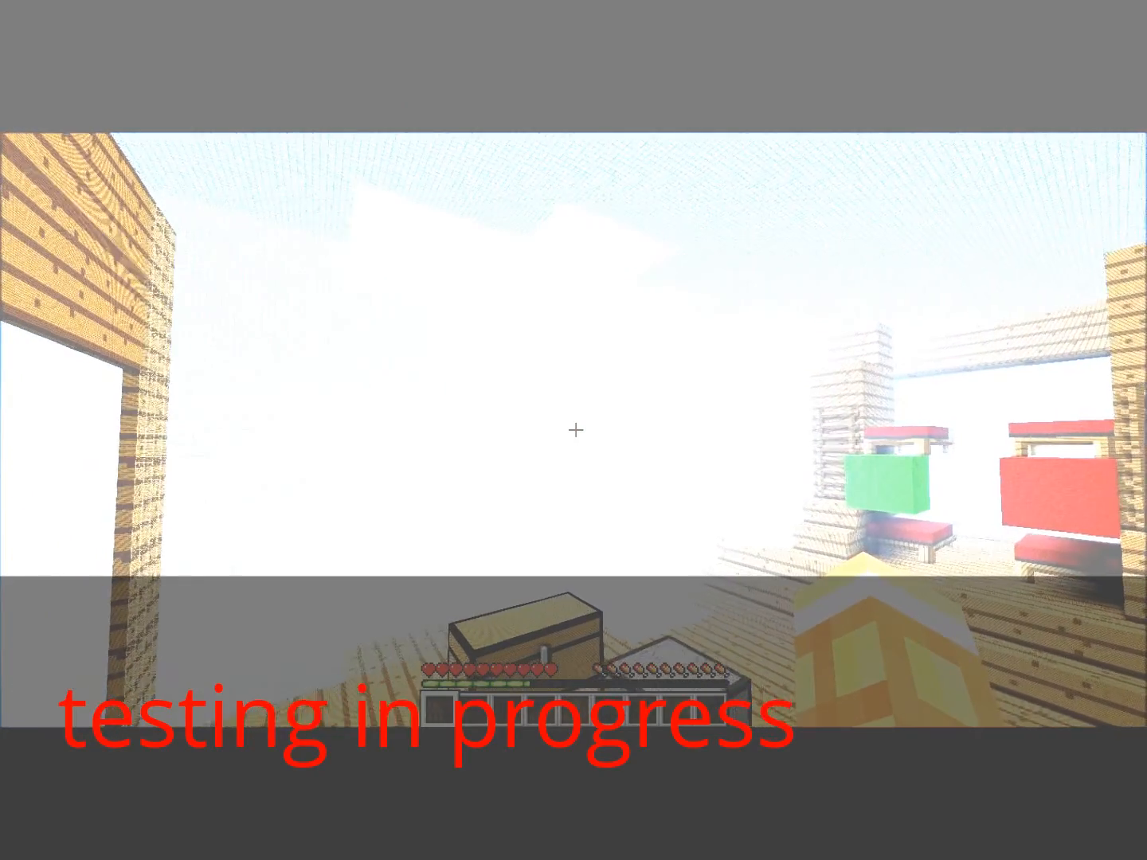
pyautogui.moveTo(573, 430)
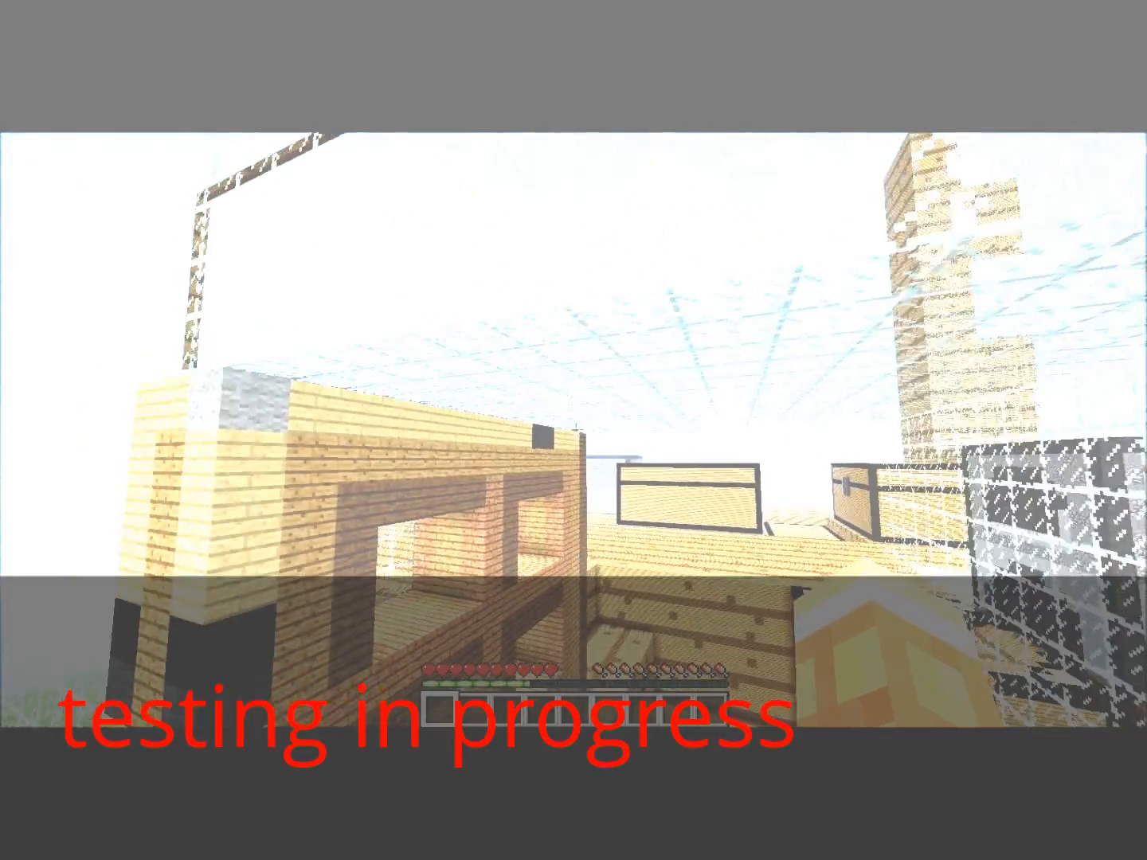
pyautogui.moveTo(573, 430)
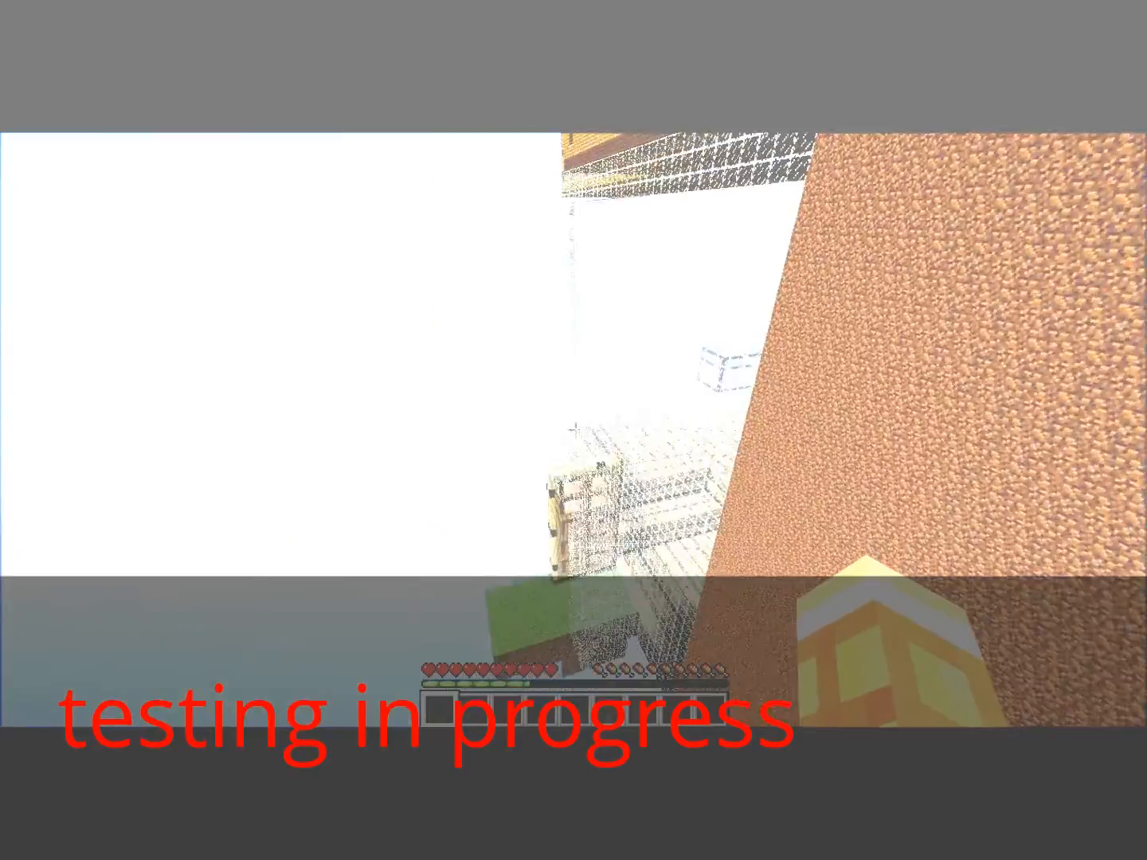
pyautogui.moveTo(574, 430)
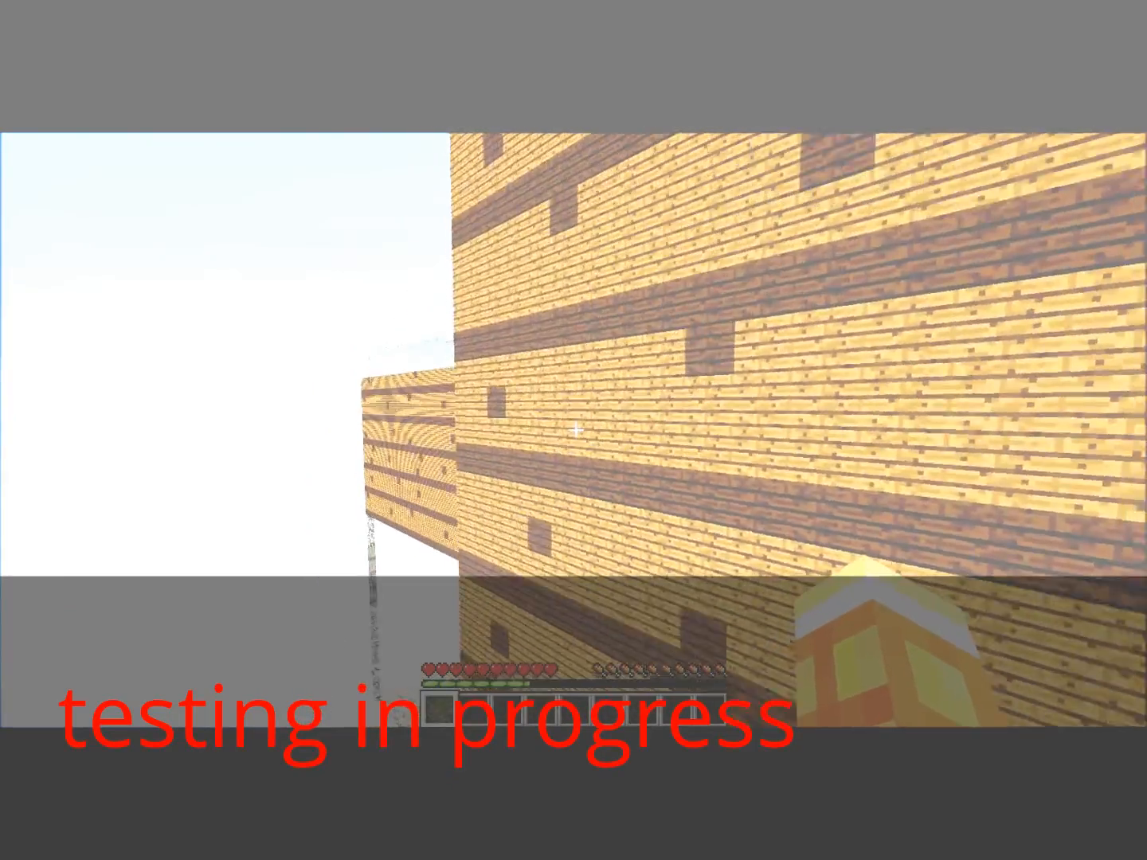
pyautogui.moveTo(574, 430)
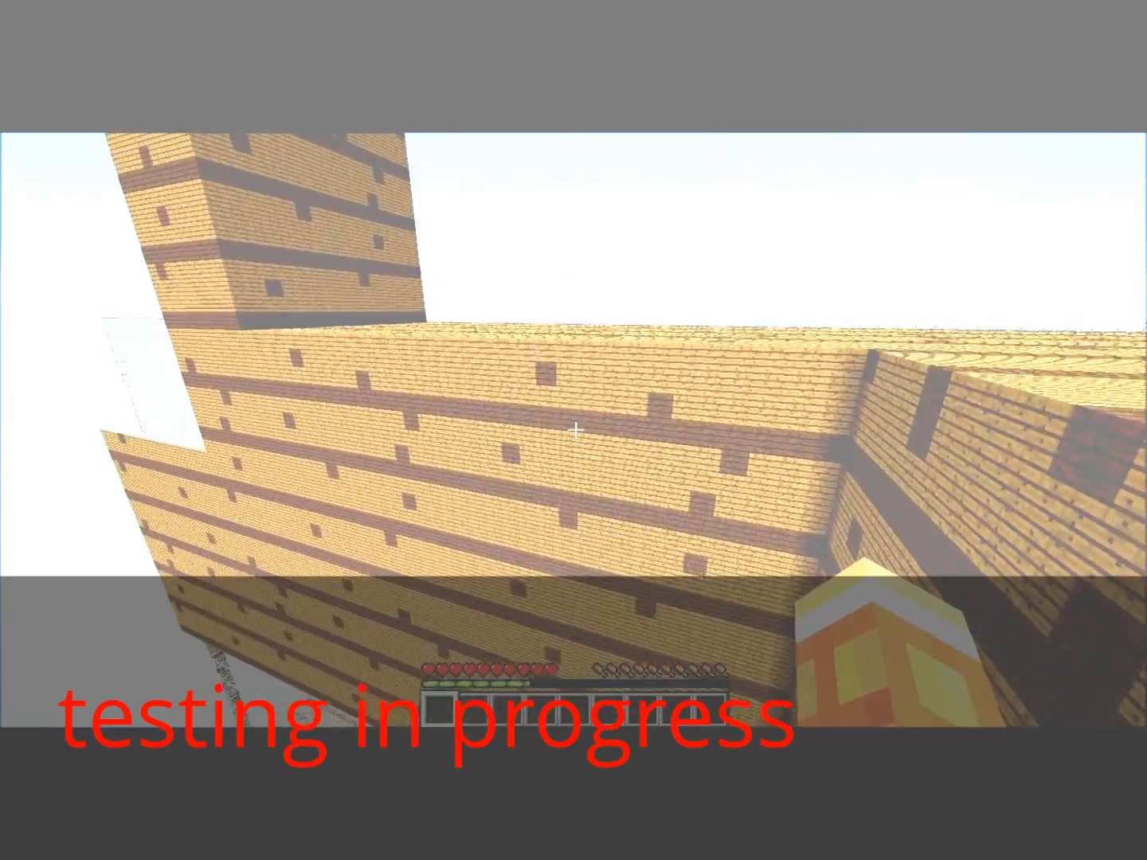
pyautogui.moveTo(573, 430)
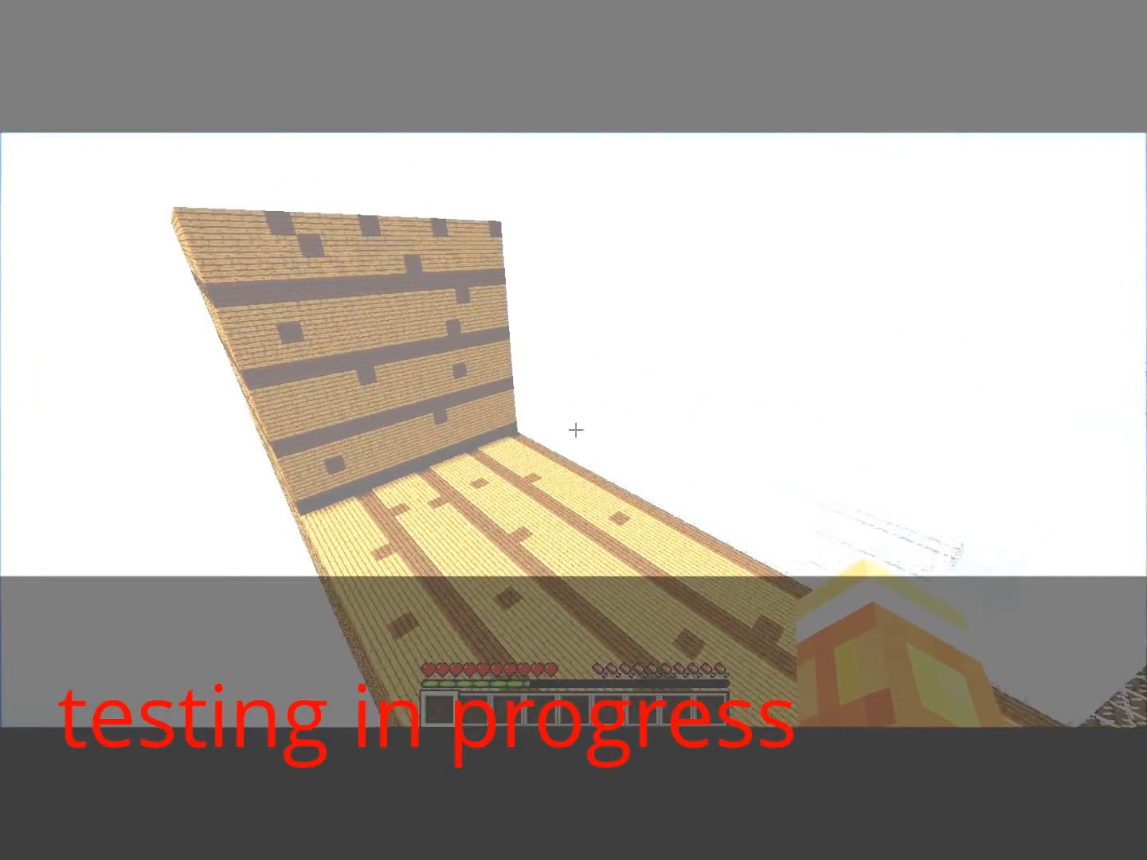
pyautogui.moveTo(573, 430)
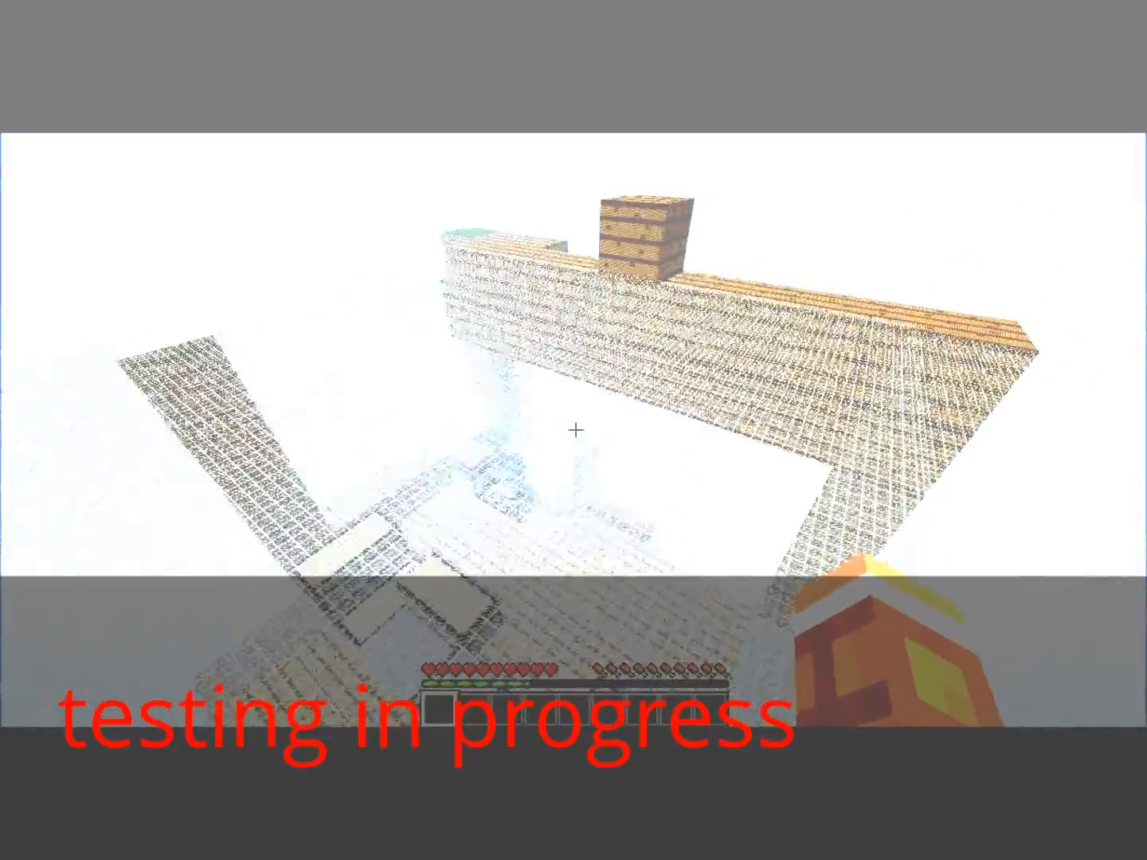
pyautogui.moveTo(573, 430)
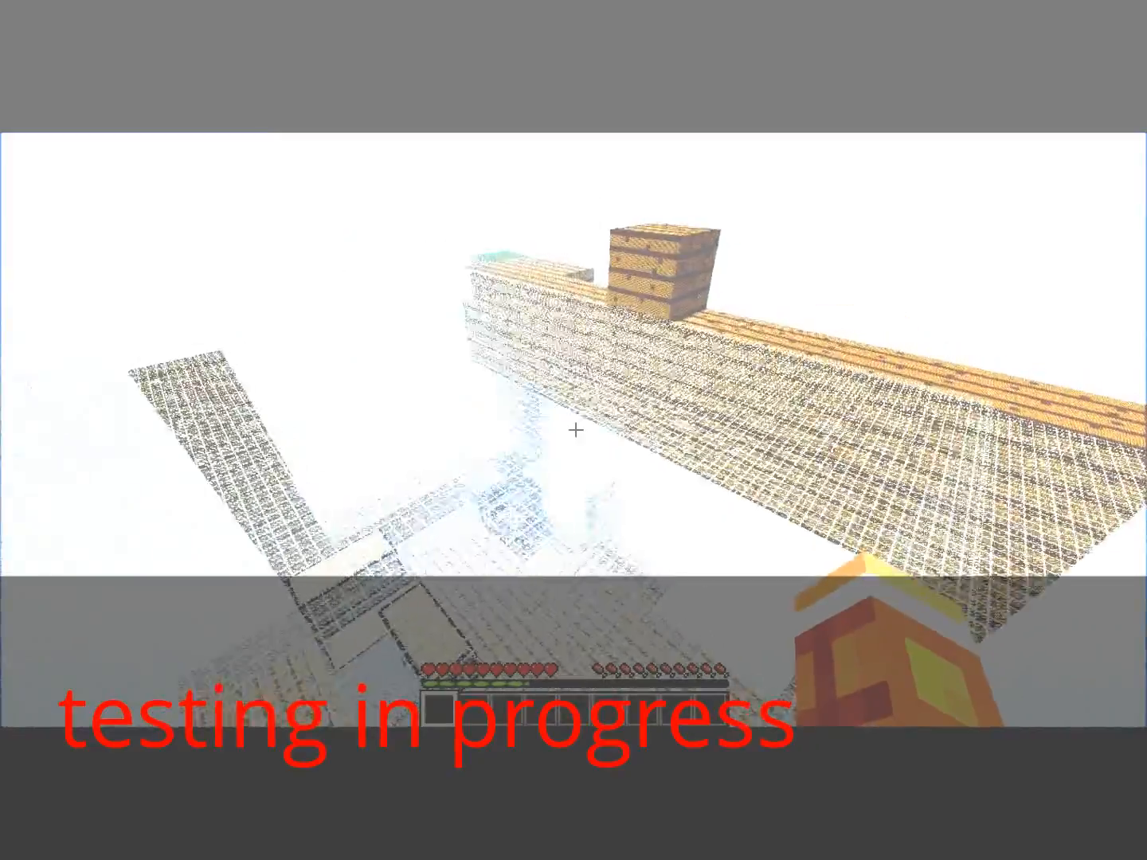
pyautogui.moveTo(573, 430)
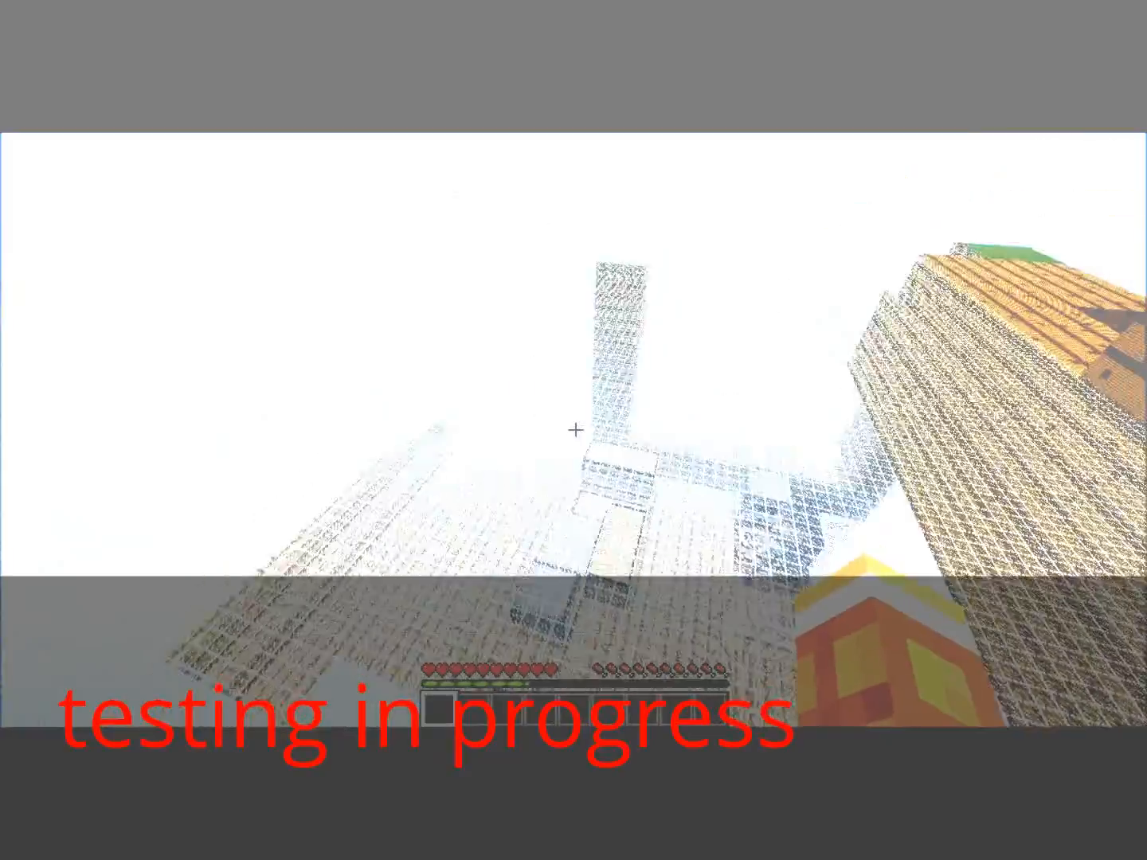